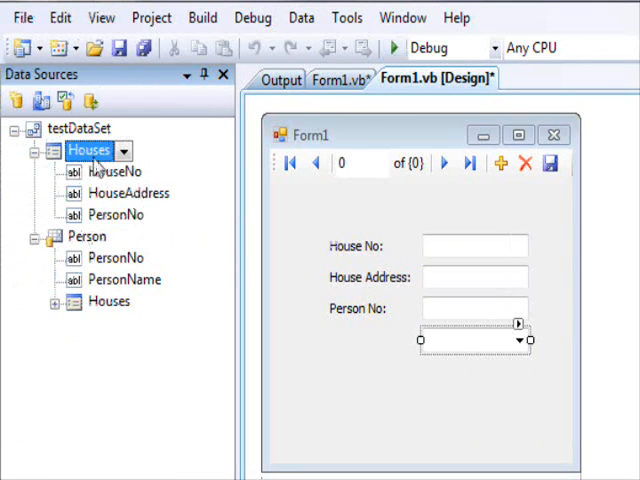
mouse_move(190, 210)
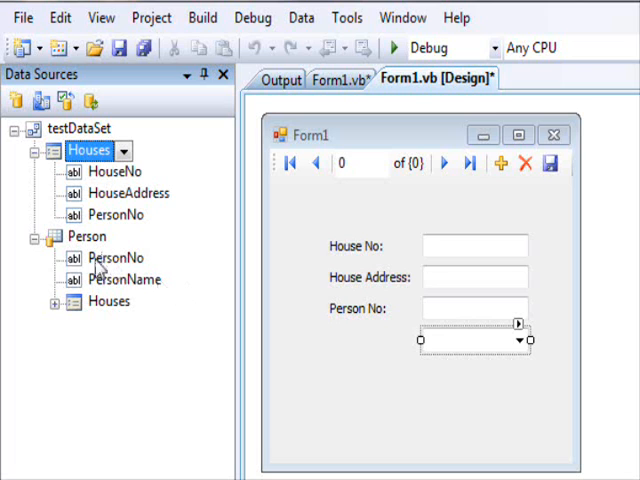
Run the application so Form1 shows house 1 of 2 with Todd in the combo box.
click(116, 258)
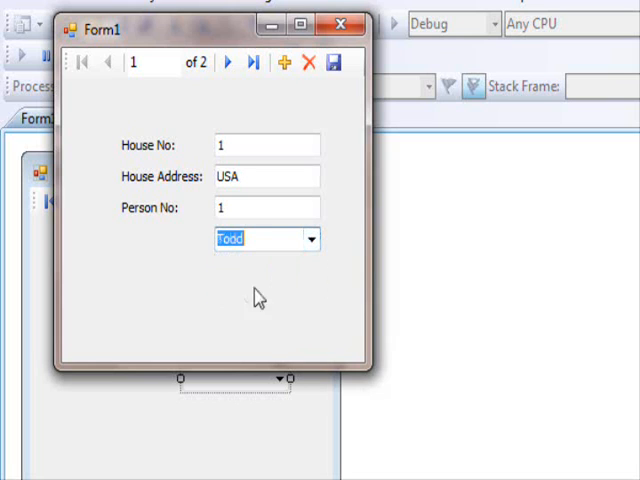
Close the running Form1 window, returning to the desktop with the MultiColumnComboBox download.
click(312, 240)
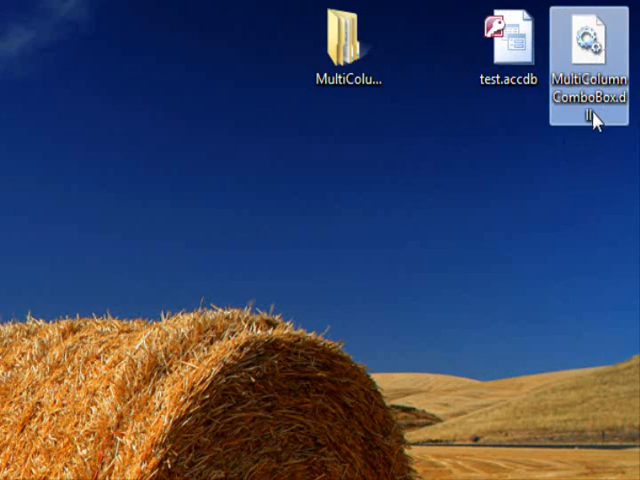
Open the downloaded MultiColumnComboBox item and bring up the Choose Toolbox Items list.
double_click(588, 50)
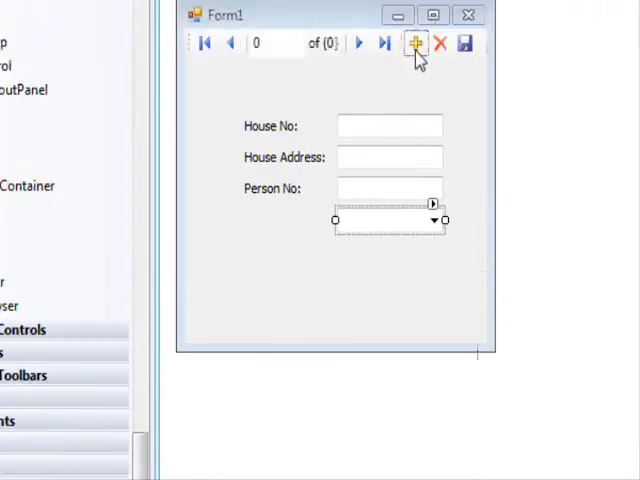
click(262, 40)
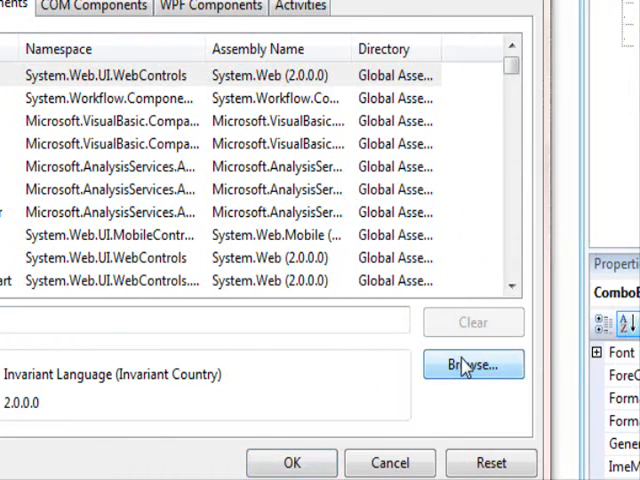
Browse to the MultiColumnComboBox DLL and place a MultiColumnComboBox1 control on Form1.
click(472, 364)
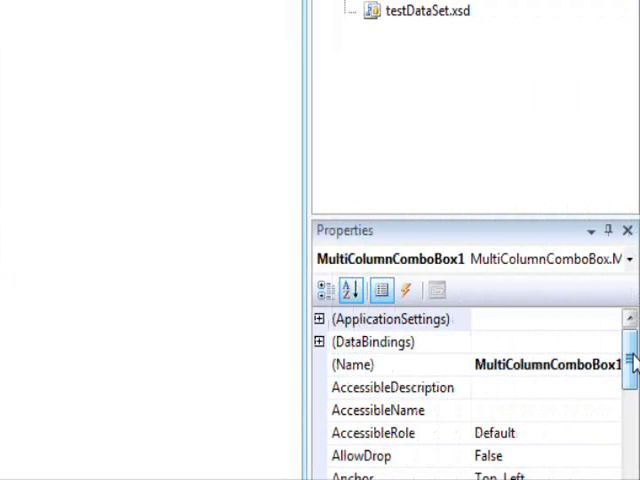
Set DisplayDataSource to PersonBindingSource and begin entering 'Per' as the DisplayDataMember.
scroll(down, 3)
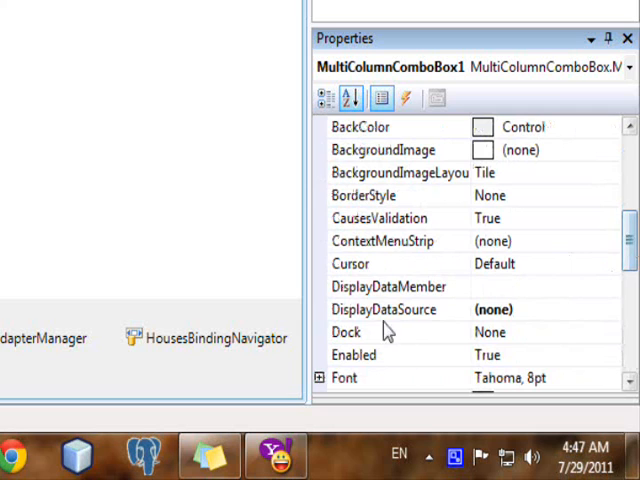
click(384, 308)
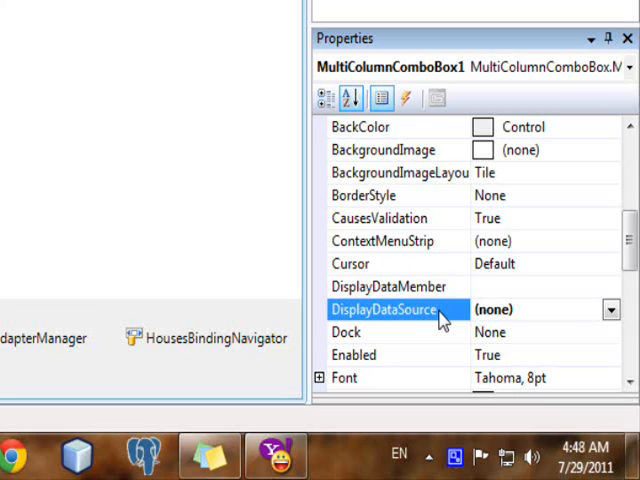
click(610, 308)
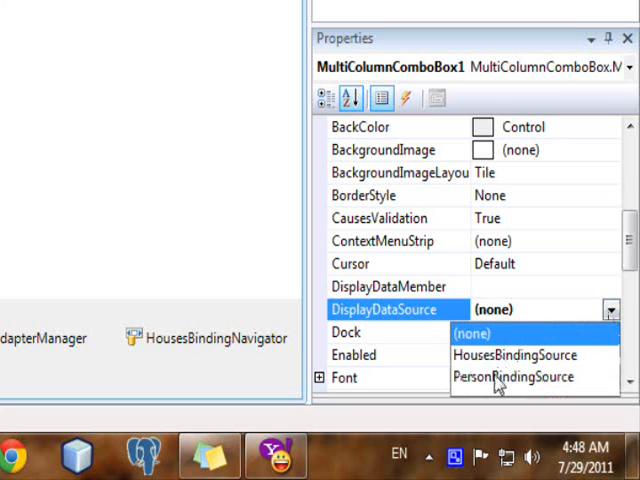
click(514, 376)
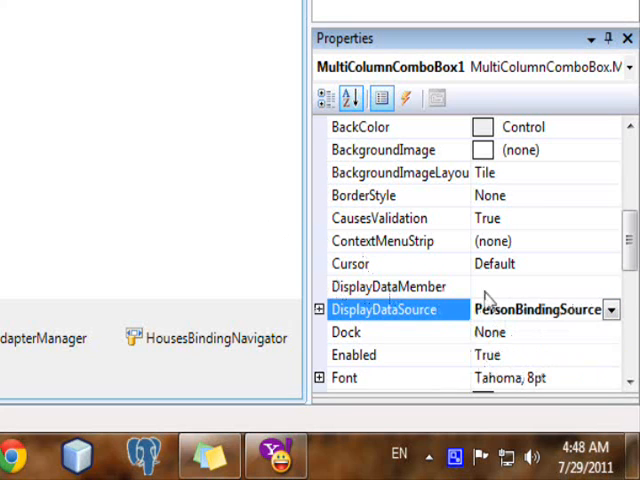
click(384, 286)
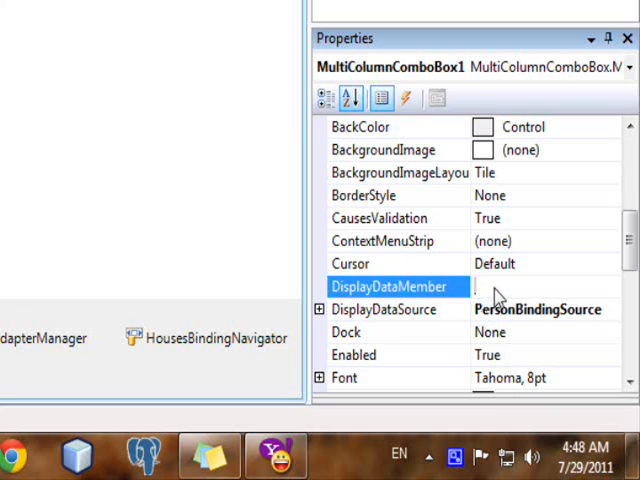
click(490, 288)
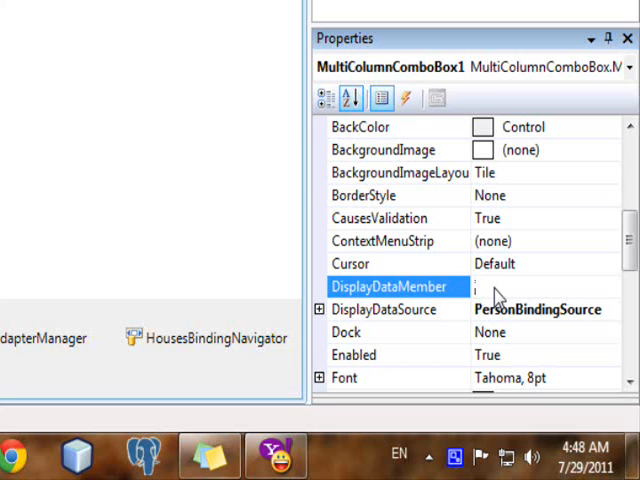
text(Per)
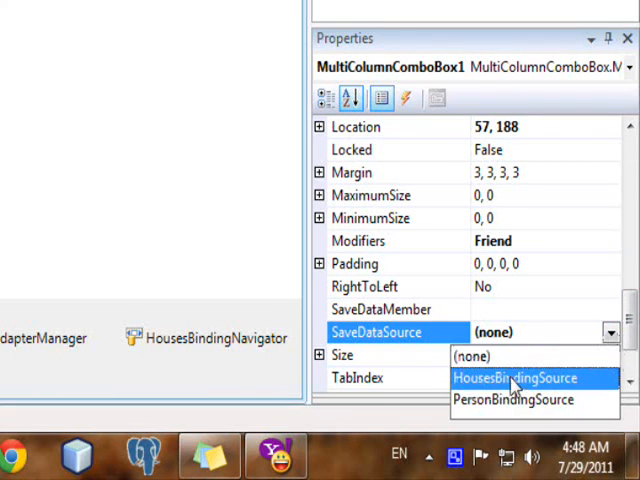
Set SaveDataSource to HousesBindingSource and SaveDataMember to PersonNo.
click(516, 378)
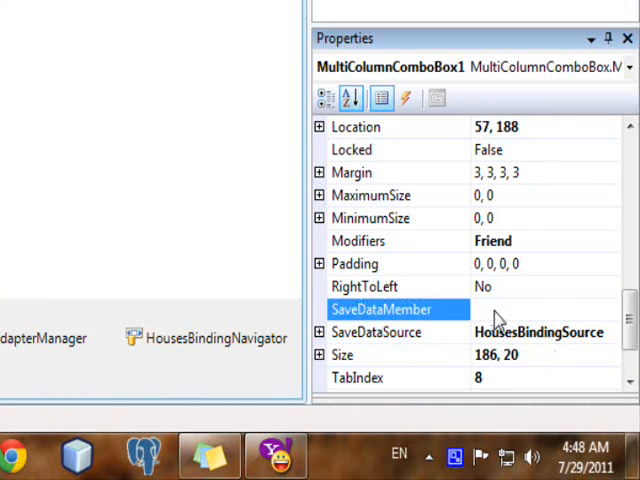
text(P)
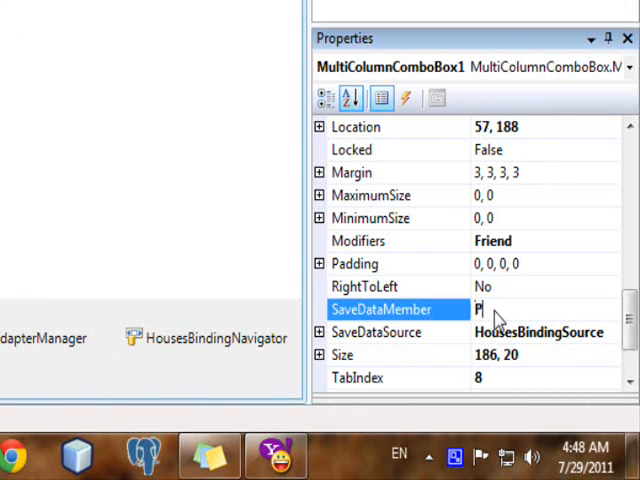
text(erson)
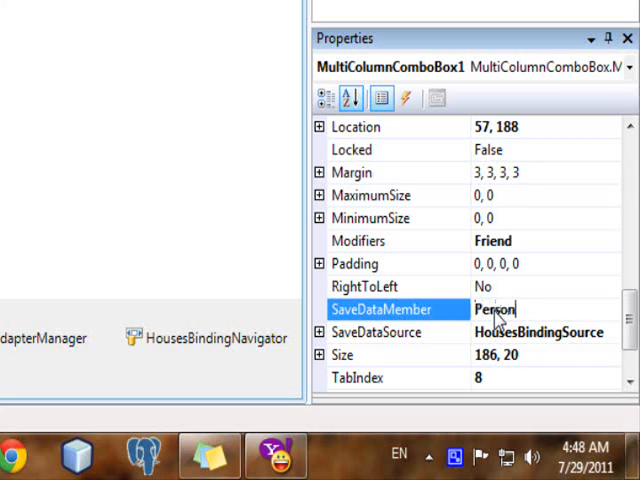
text(No)
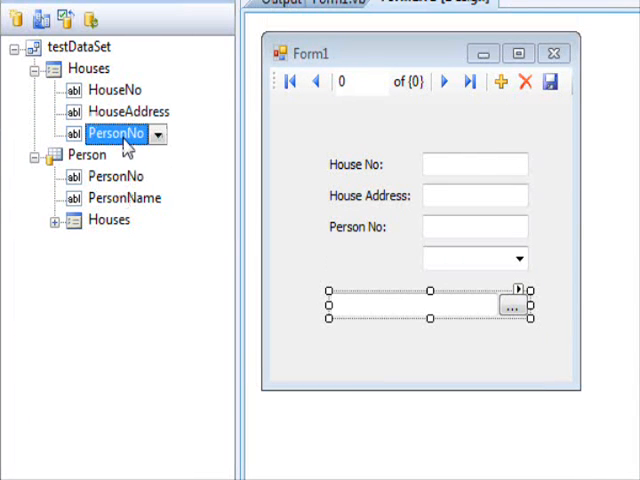
Add the PersonNo field to Form1 and run it, showing 1 below the combo box.
click(118, 176)
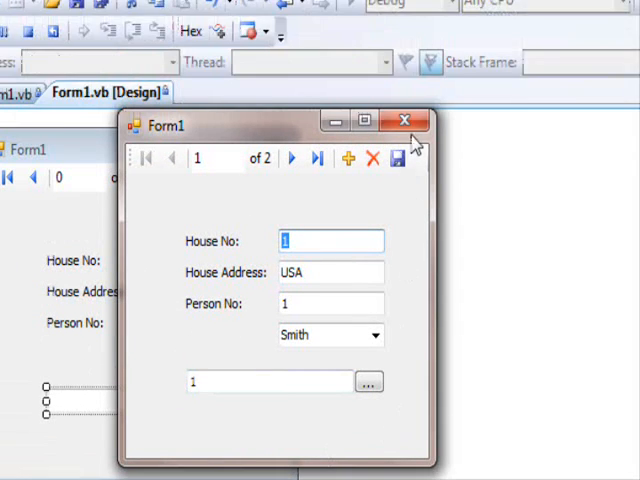
Close the test run and complete DisplayDataMember as PersonName.
click(404, 120)
text(PersonN)
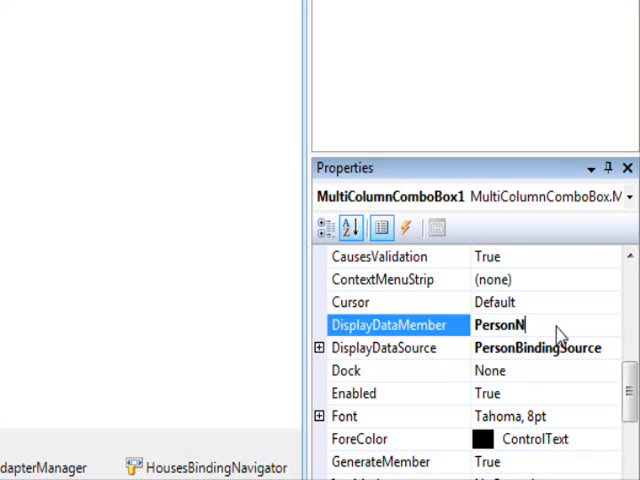
text(ame)
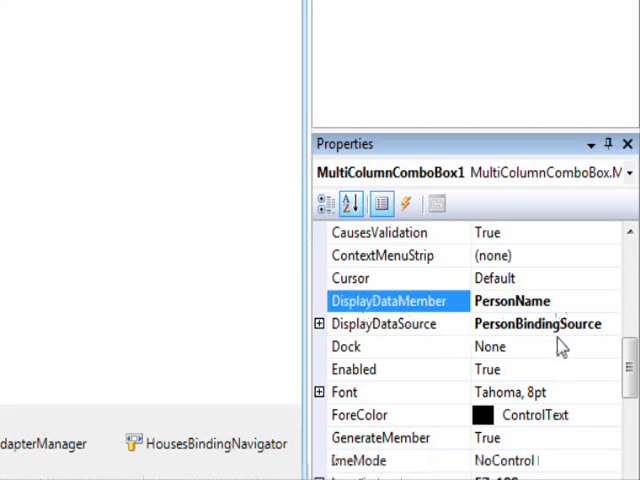
scroll(down, 3)
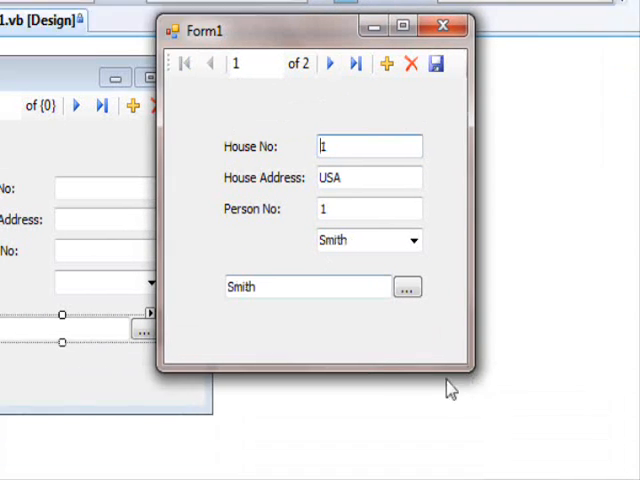
Pick Todd for the first house, step through the records to confirm Person No 3, then close the form.
click(406, 288)
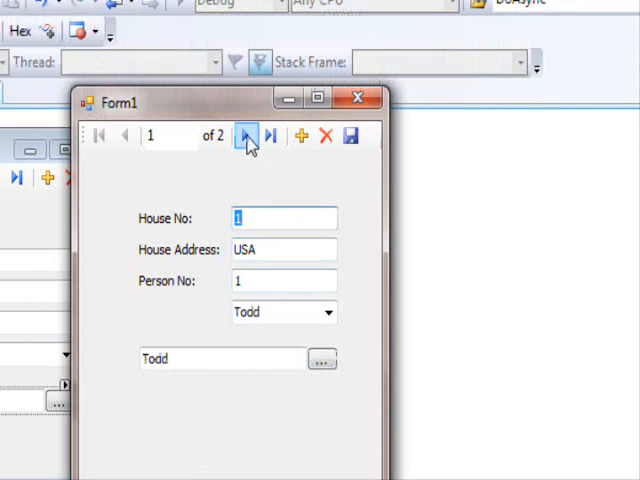
click(248, 136)
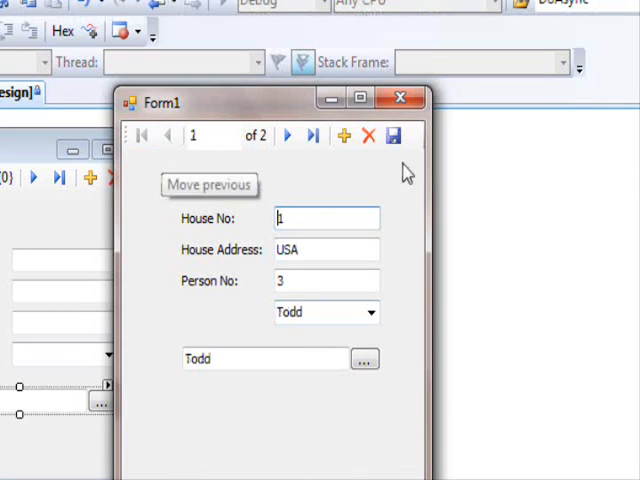
mouse_move(376, 268)
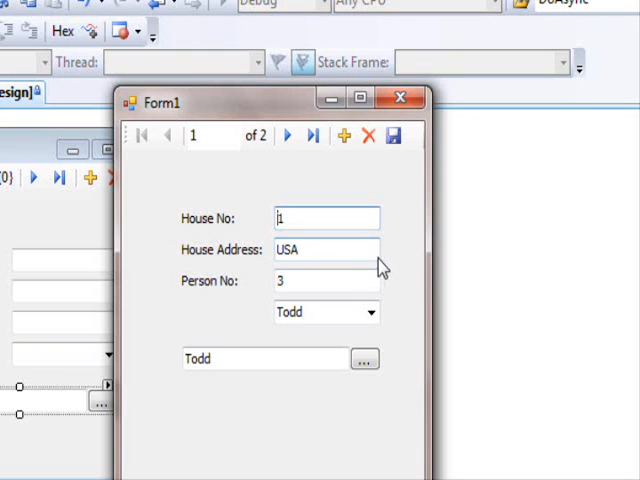
click(400, 98)
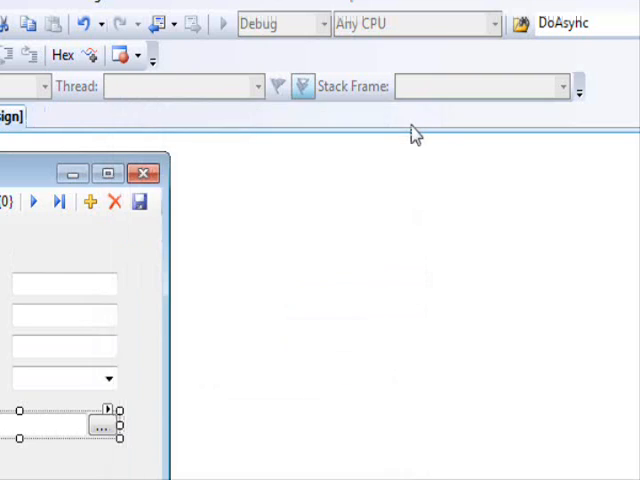